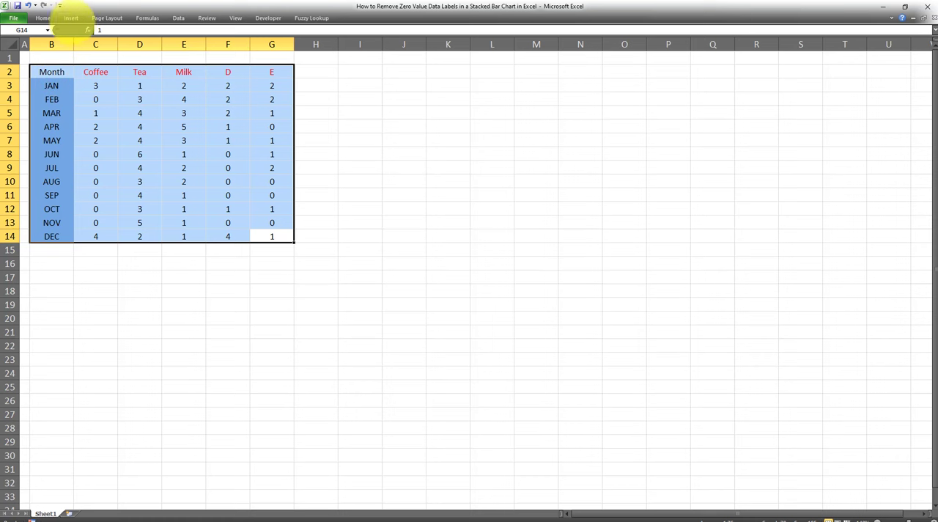
Open the Insert ribbon's column chart type list for the monthly drink table.
click(71, 18)
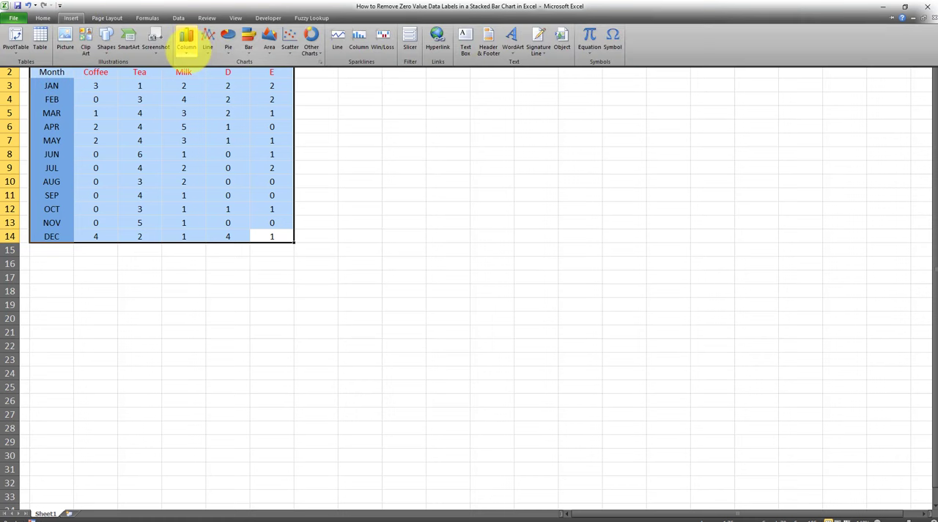
click(187, 38)
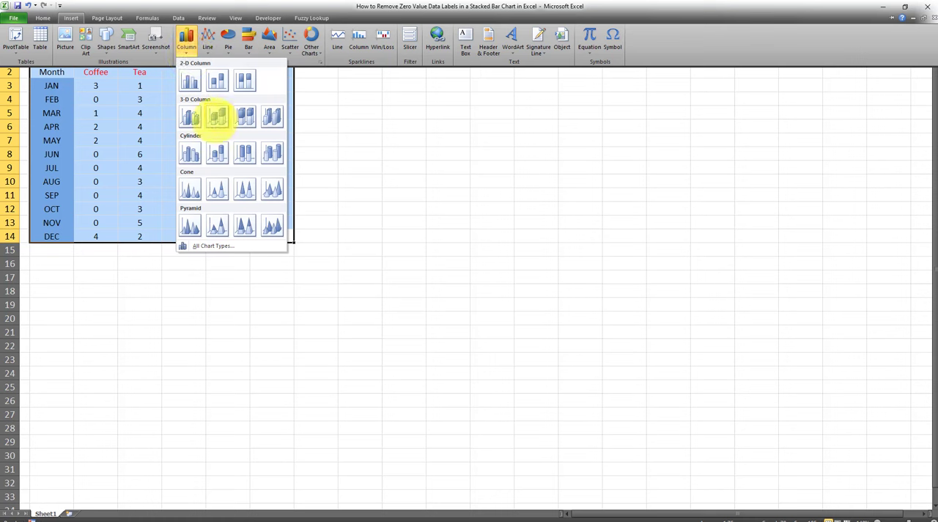
mouse_move(217, 116)
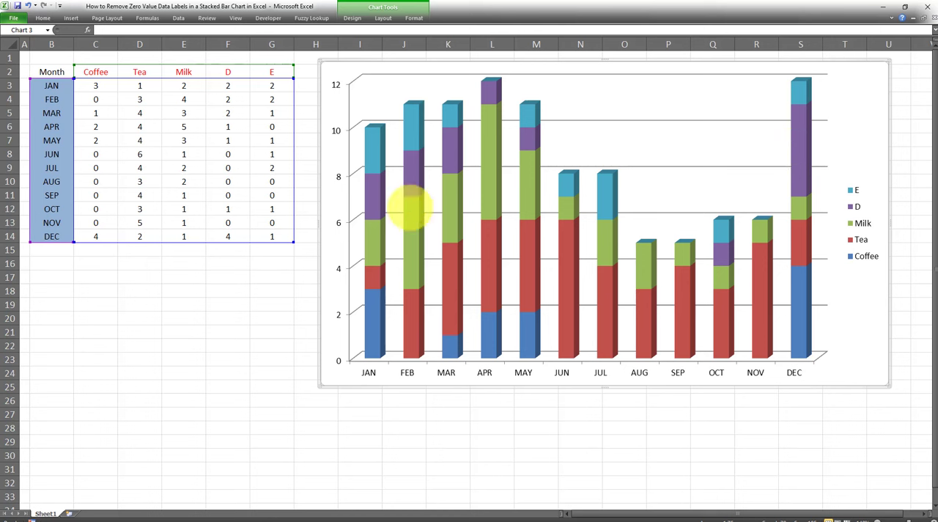
mouse_move(375, 132)
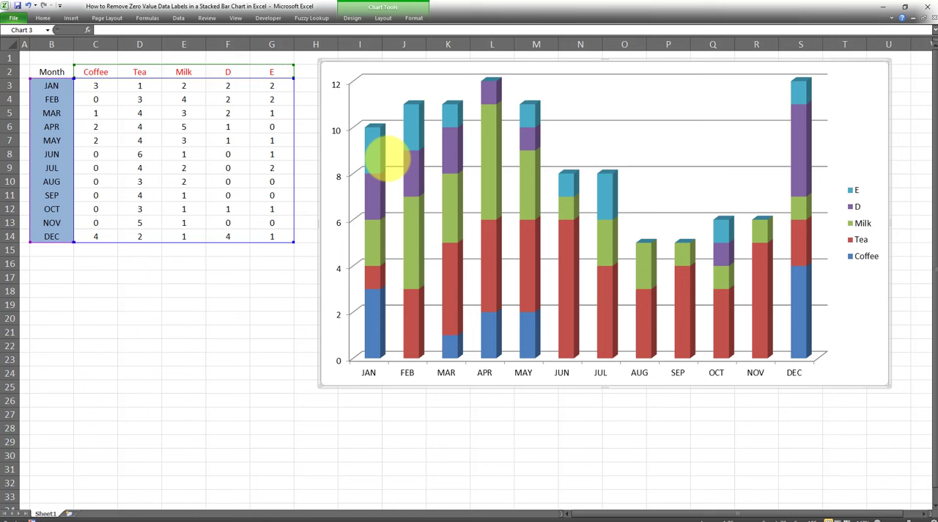
Add data labels to the chart series, from E through to Coffee.
right_click(374, 147)
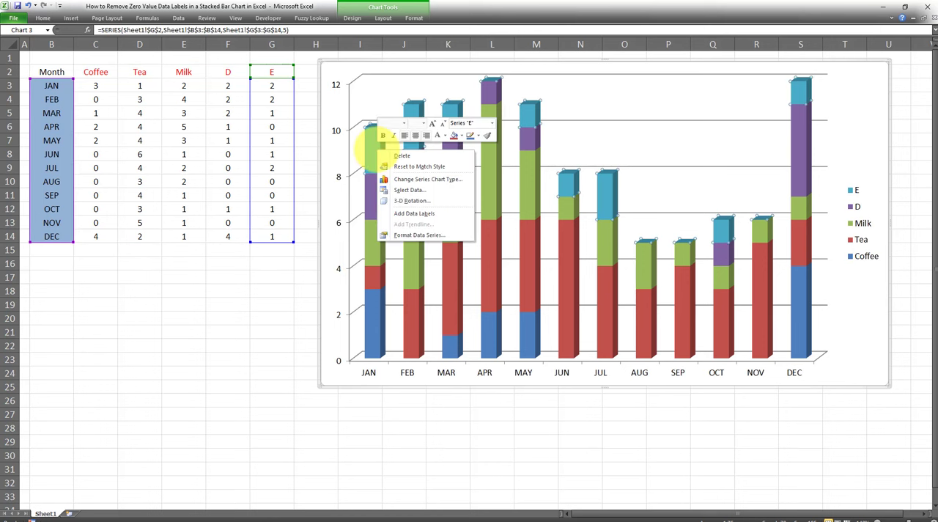
click(414, 213)
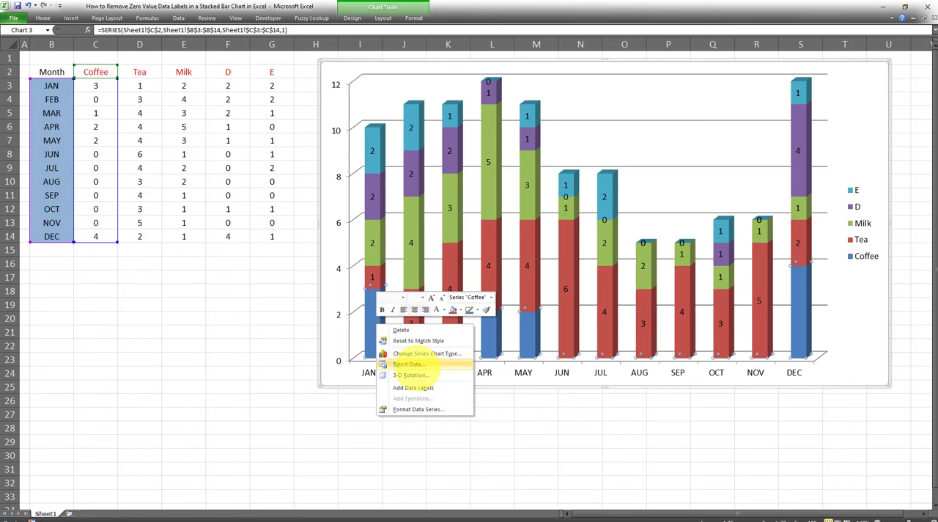
click(412, 387)
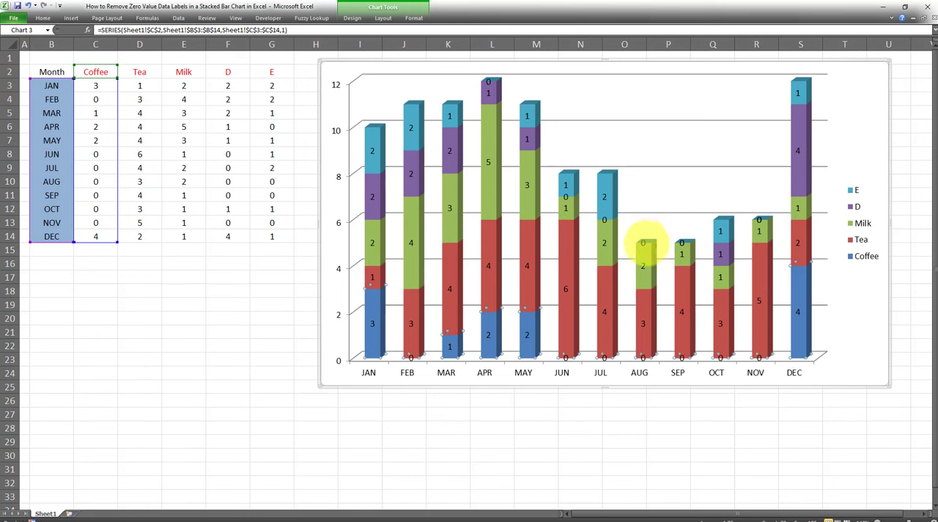
click(184, 276)
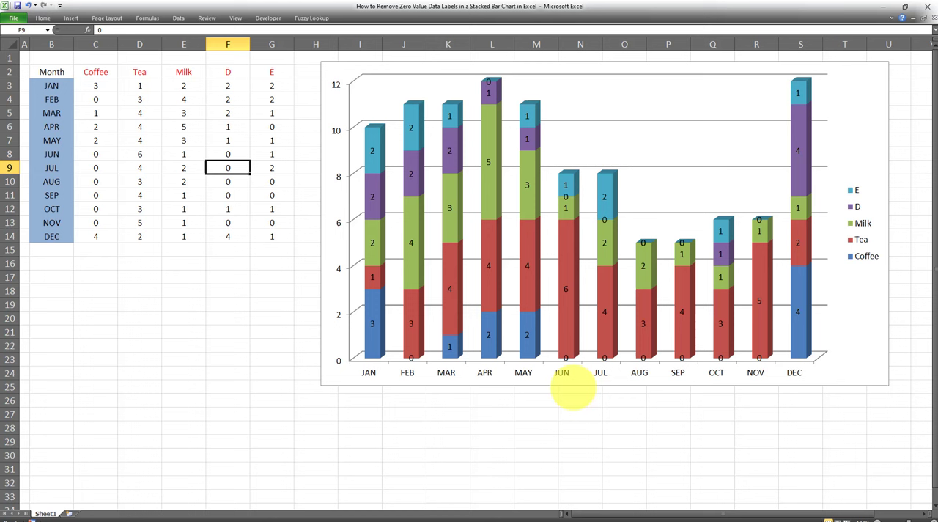
mouse_move(550, 234)
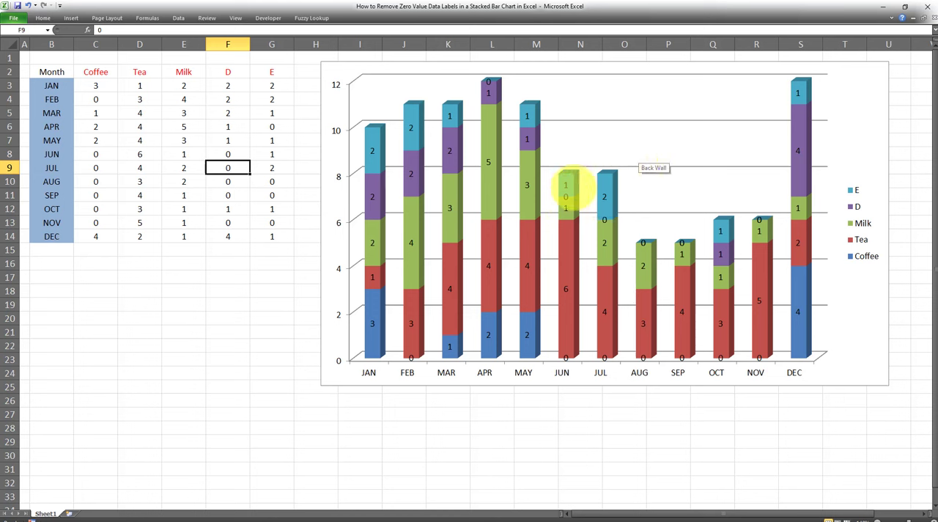
click(566, 196)
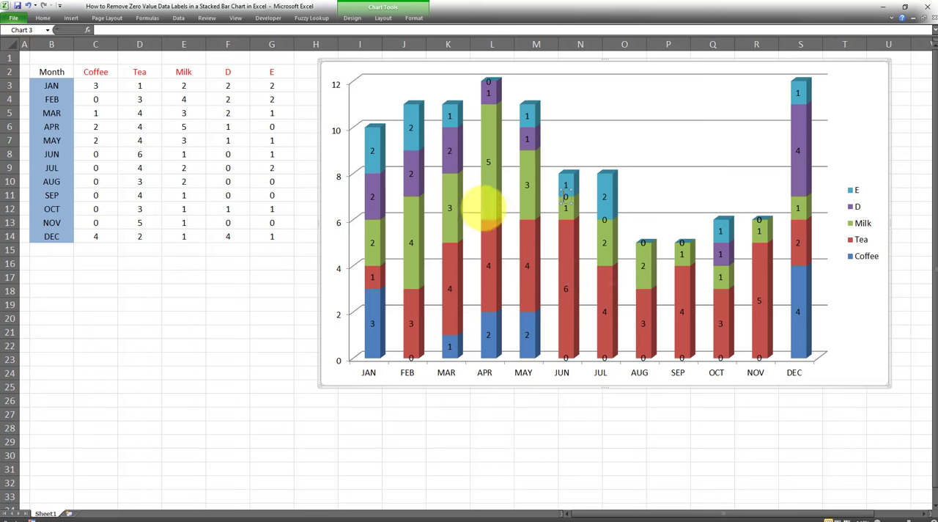
mouse_move(561, 308)
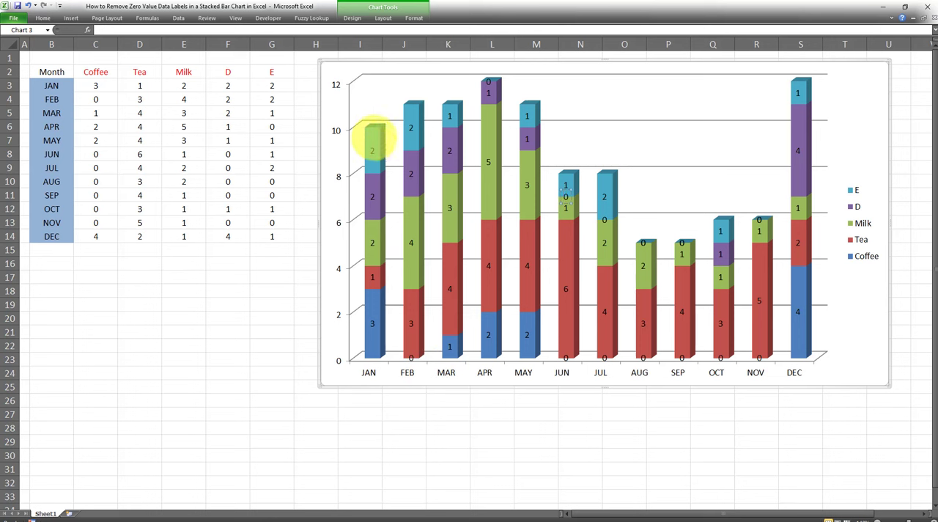
right_click(372, 151)
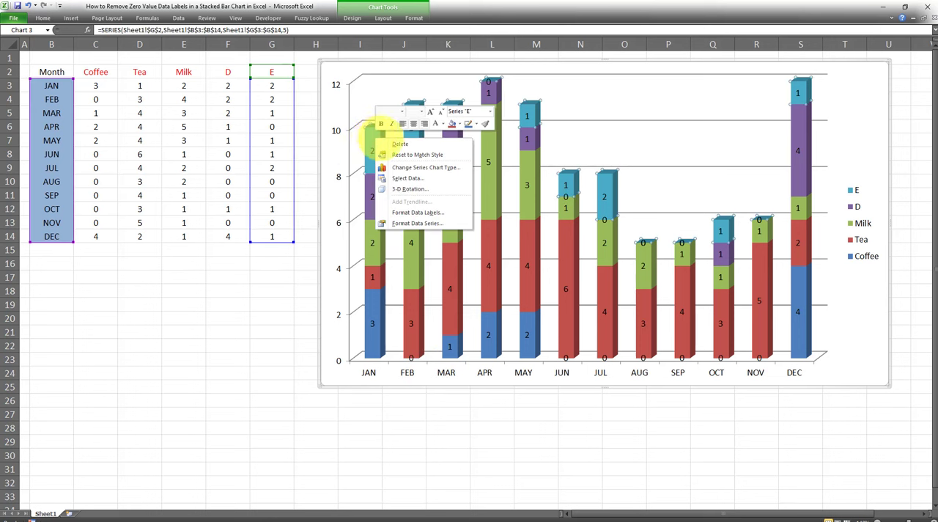
mouse_move(418, 223)
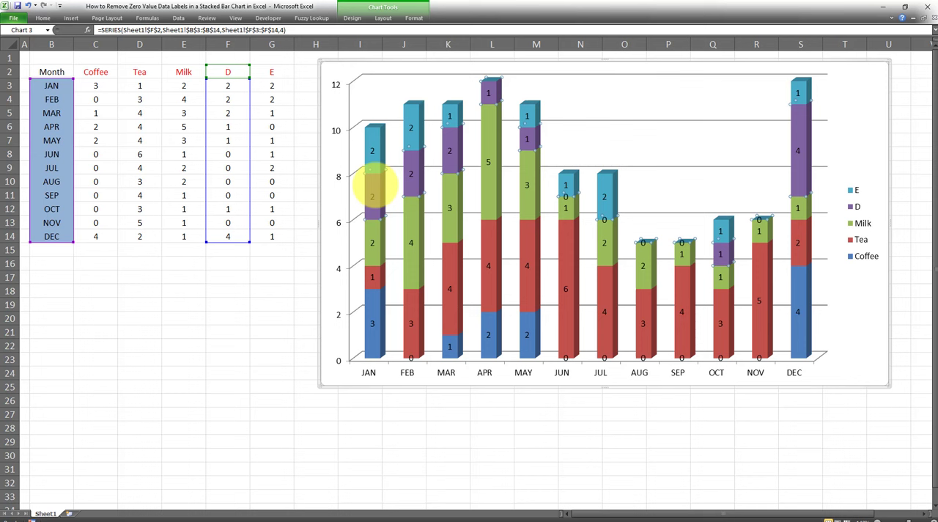
Open the D series label Number settings and choose the Custom format category.
right_click(372, 196)
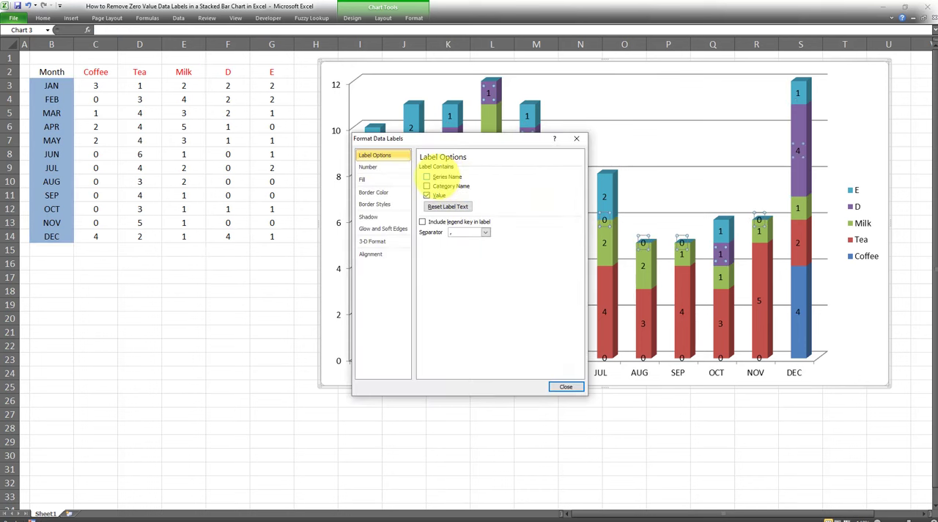
click(565, 386)
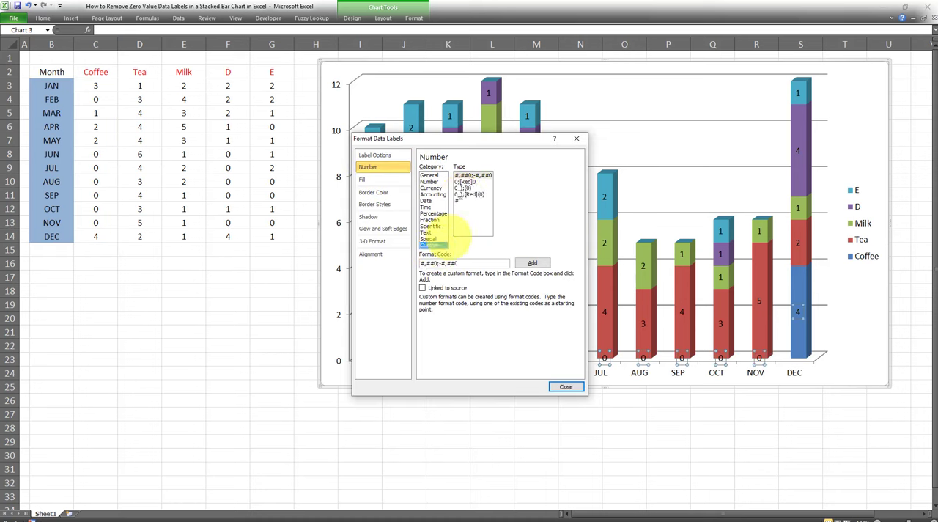
click(565, 386)
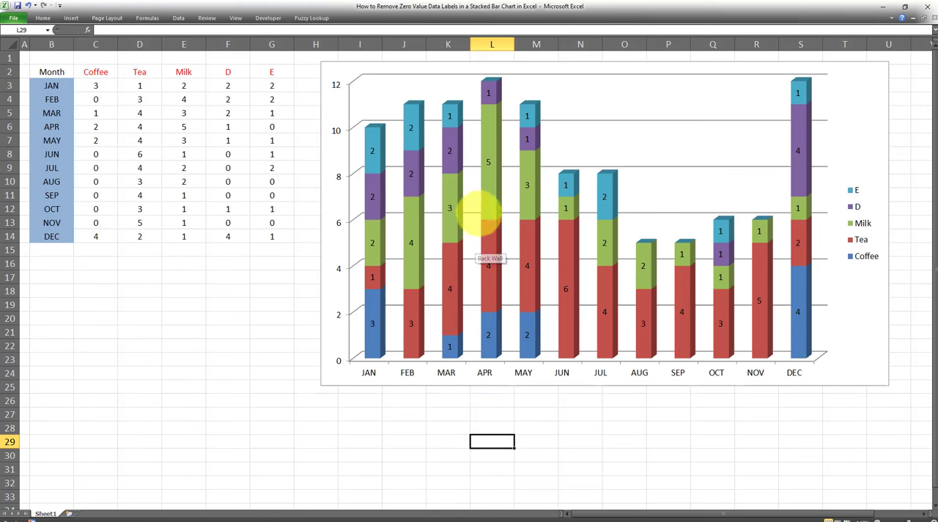
mouse_move(469, 176)
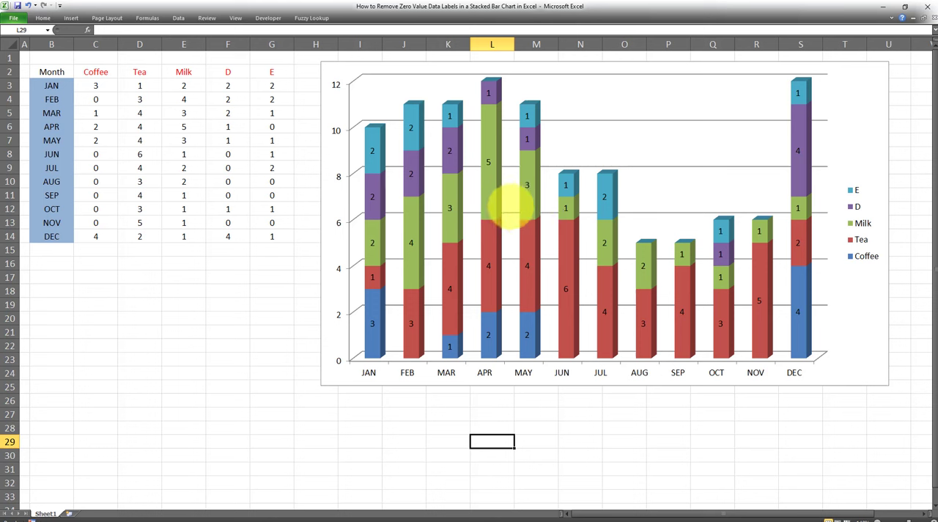
mouse_move(546, 132)
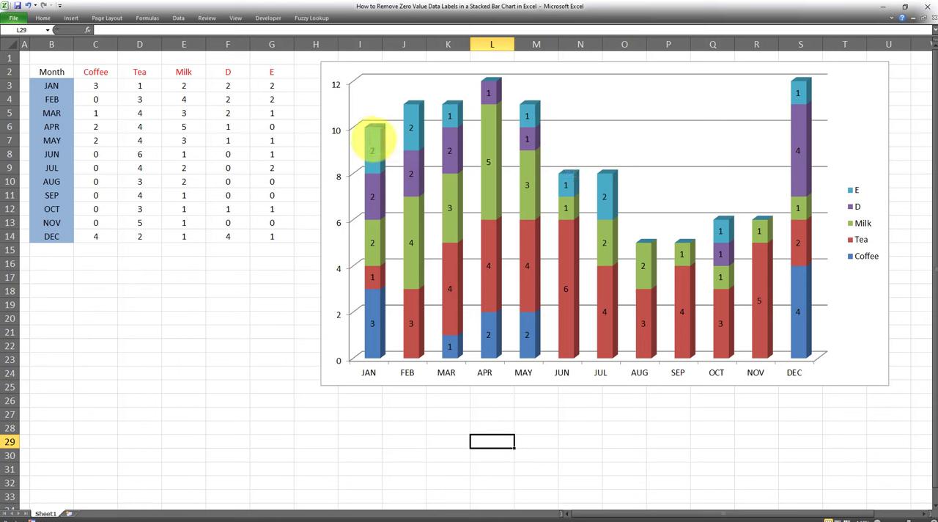
Format the E series data labels with the custom #"" number format.
right_click(372, 140)
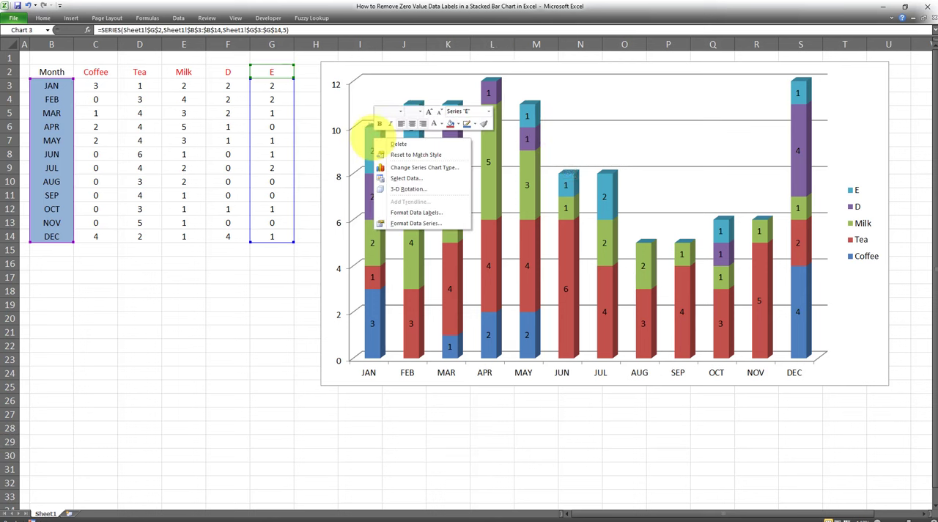
click(416, 212)
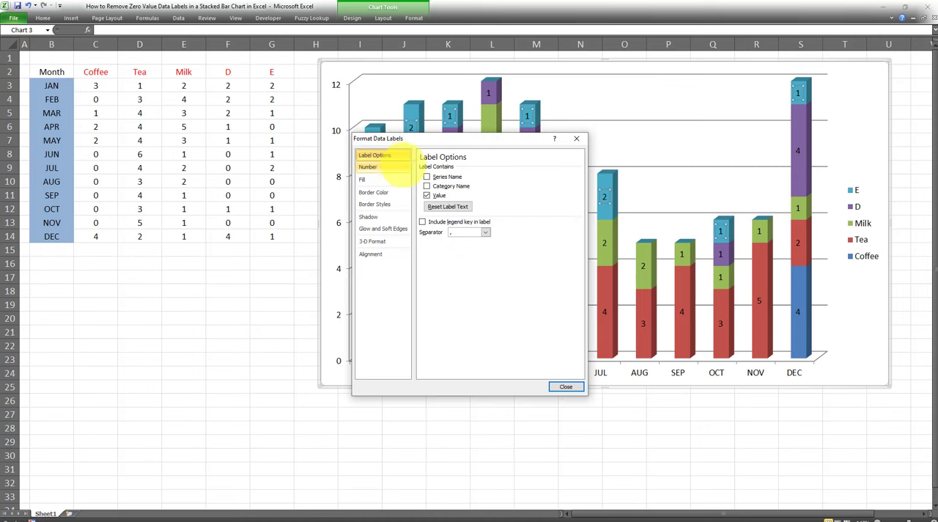
click(368, 168)
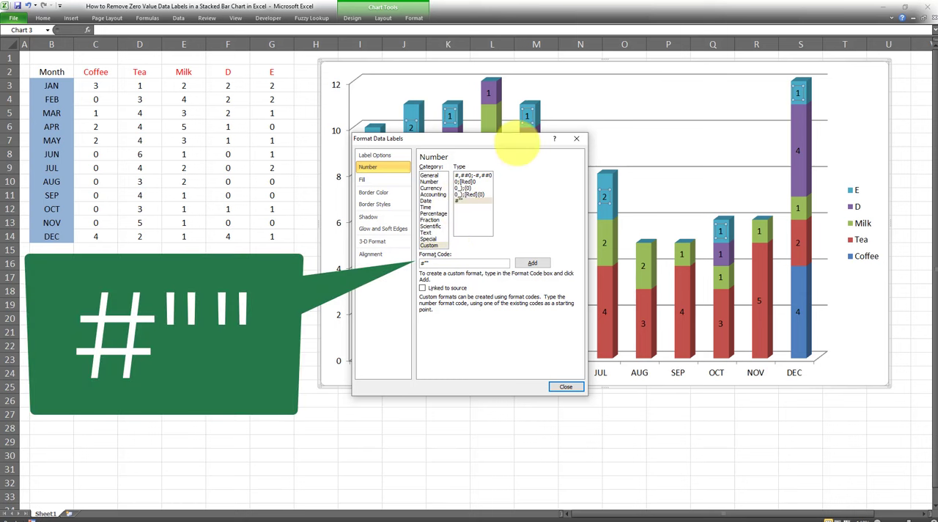
click(566, 387)
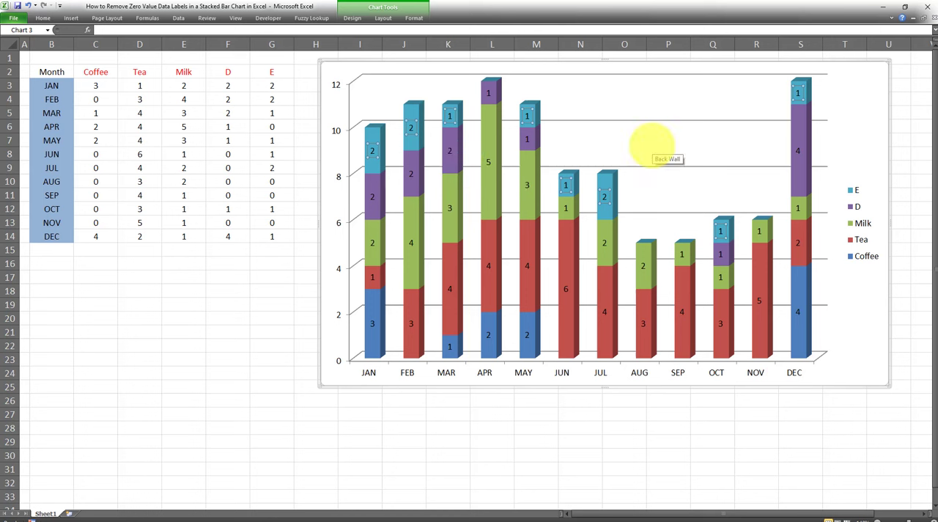